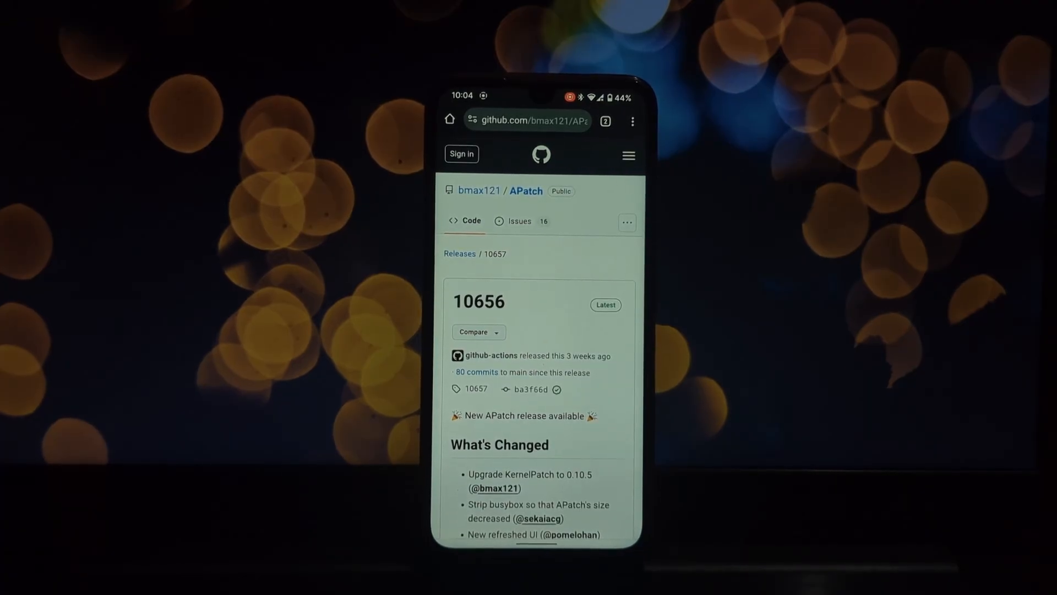
# Step: Scroll down through the APatch 10656 changelog on the GitHub release page
pyautogui.scroll(-3)
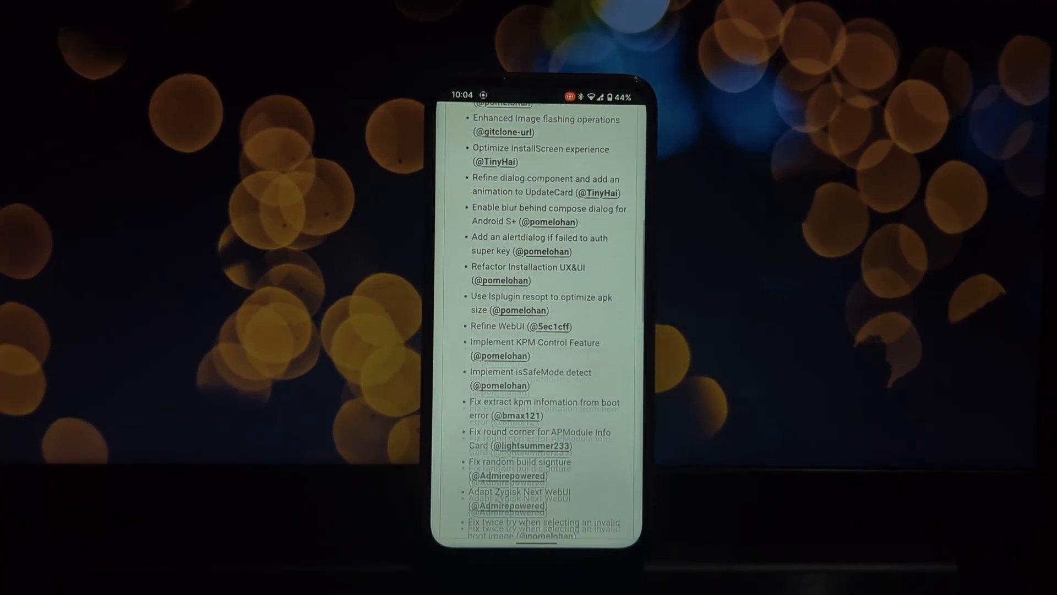
pyautogui.scroll(-3)
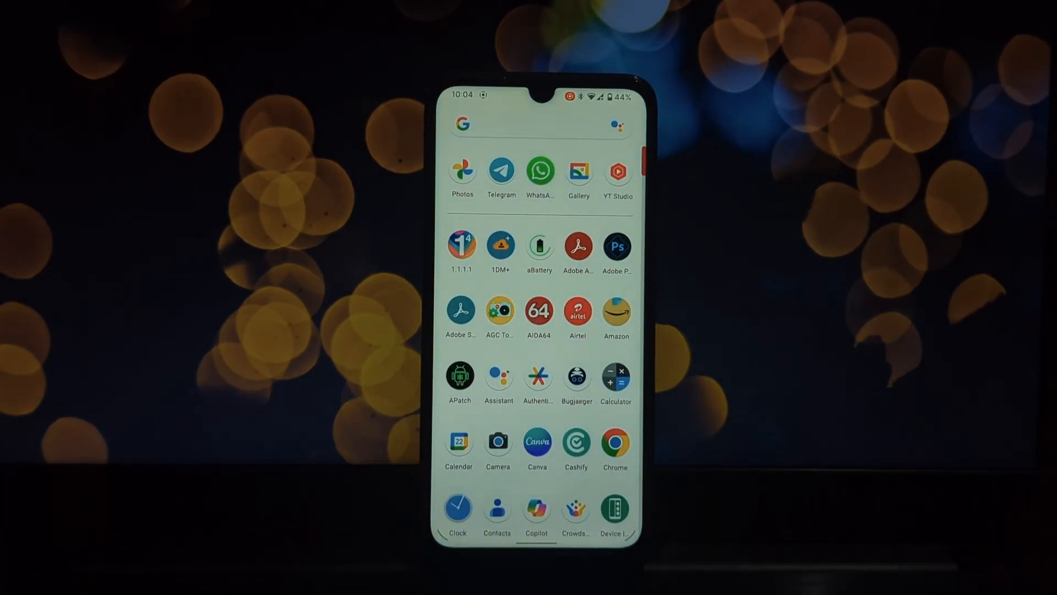
# Step: Launch APatch and pick boot.img as the boot image to patch
pyautogui.click(459, 375)
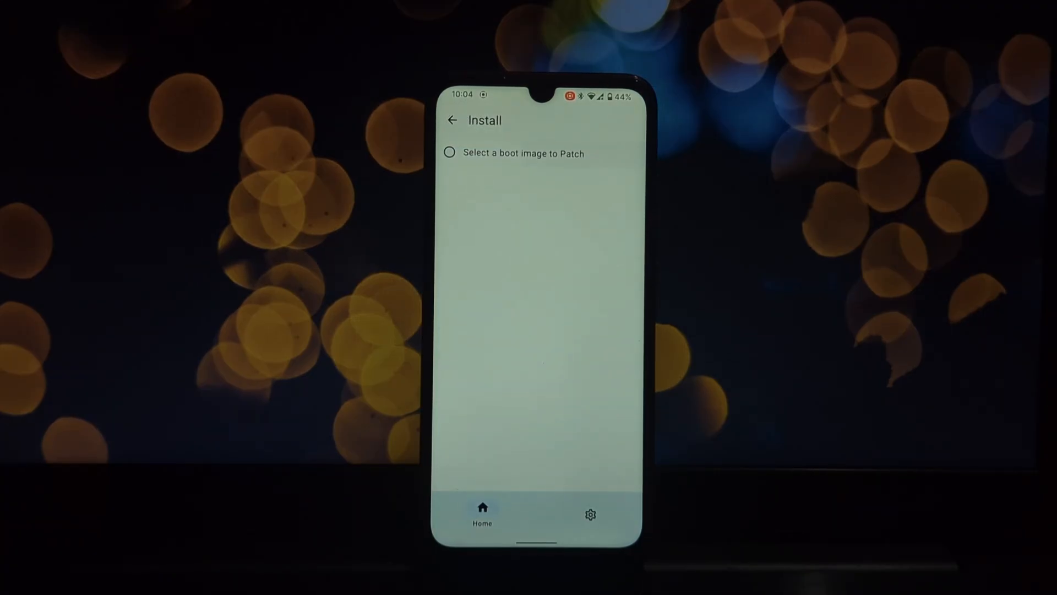
pyautogui.click(516, 153)
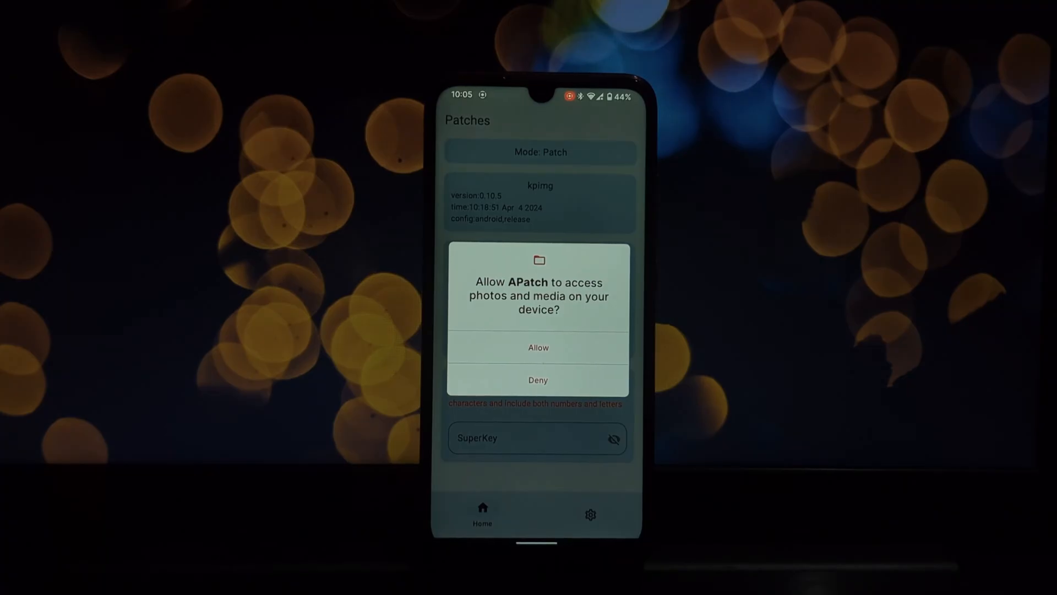
# Step: Allow media access, enter a SuperKey, and start patching the boot image
pyautogui.click(538, 347)
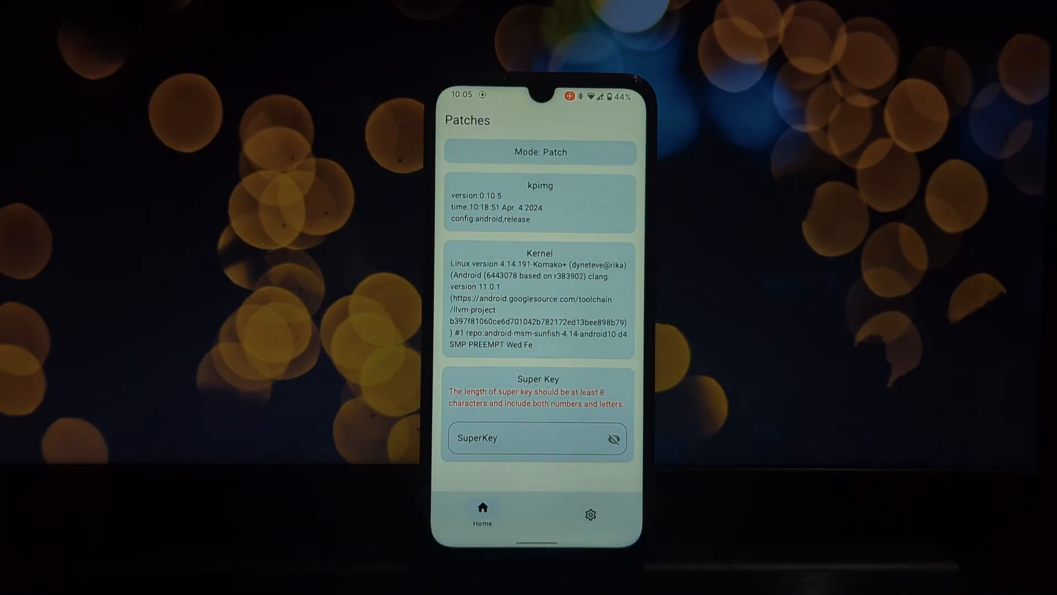
pyautogui.click(527, 437)
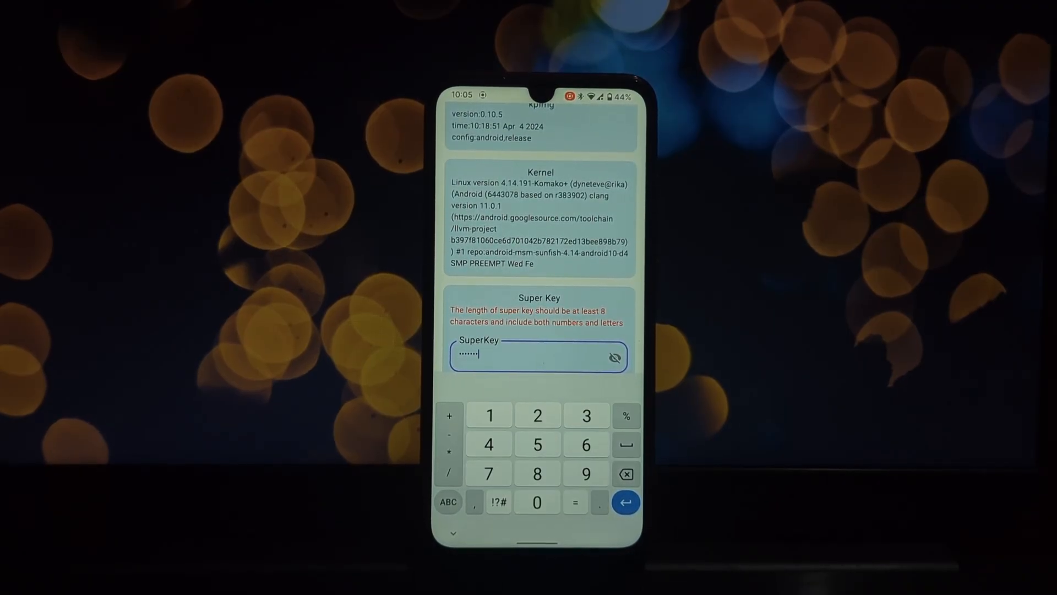
pyautogui.click(613, 357)
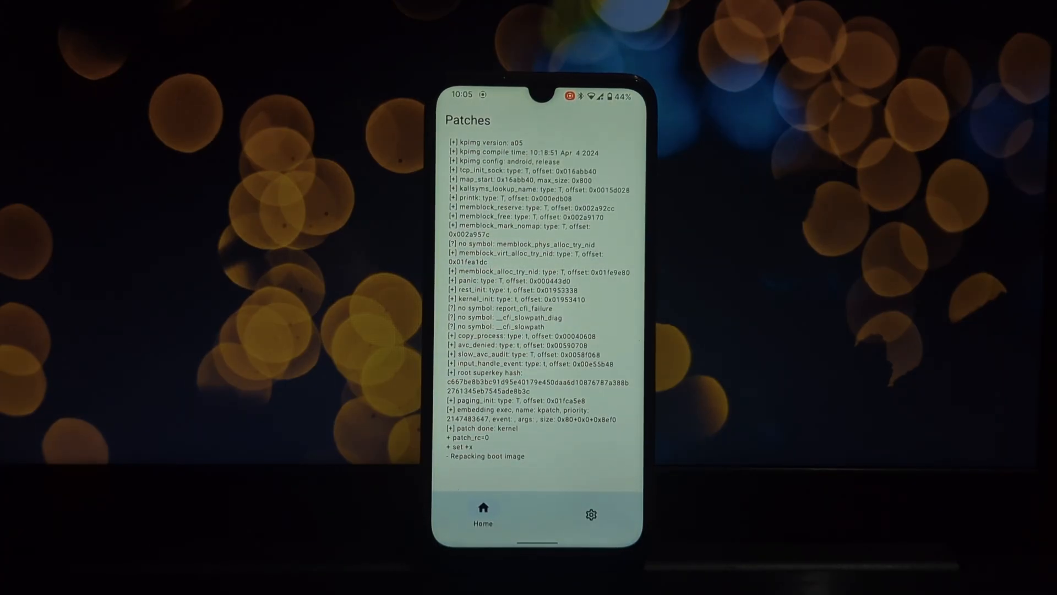
# Step: Follow the patch log as the boot image finishes repacking
pyautogui.scroll(-3)
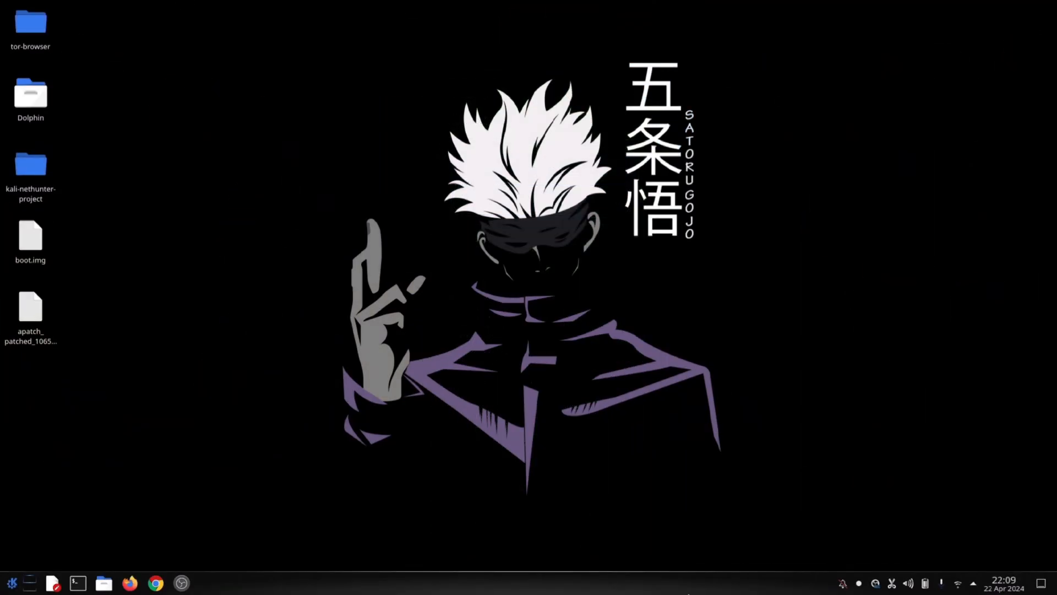
# Step: List connected fastboot devices in a terminal to confirm the phone is detected
pyautogui.click(77, 582)
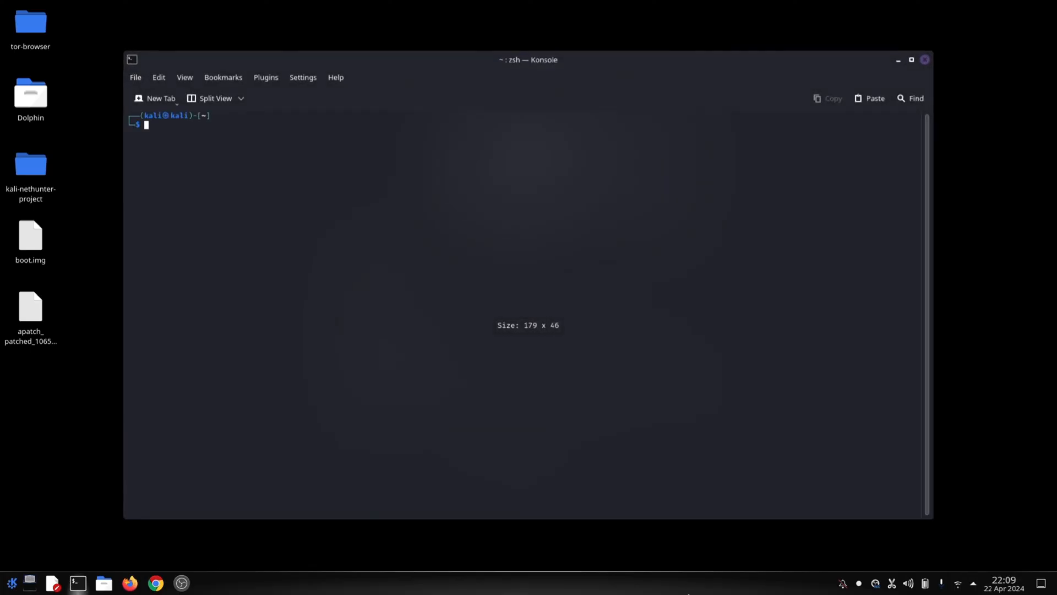
pyautogui.write('fastboot flash splash /home/kali/Desktop/google_splash_poco_fastboot.img')
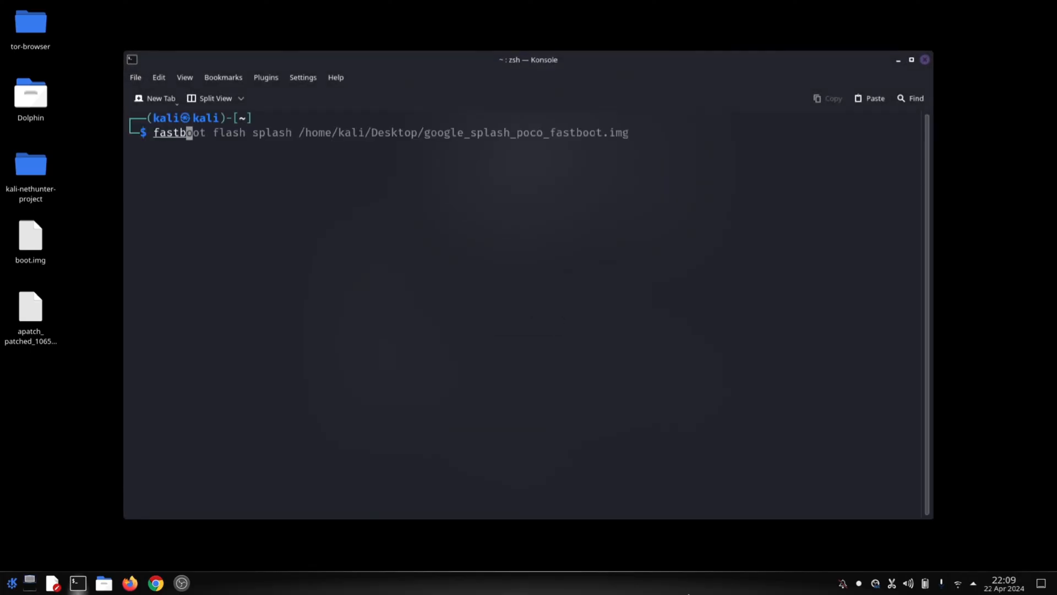
pyautogui.write('fastboot devices')
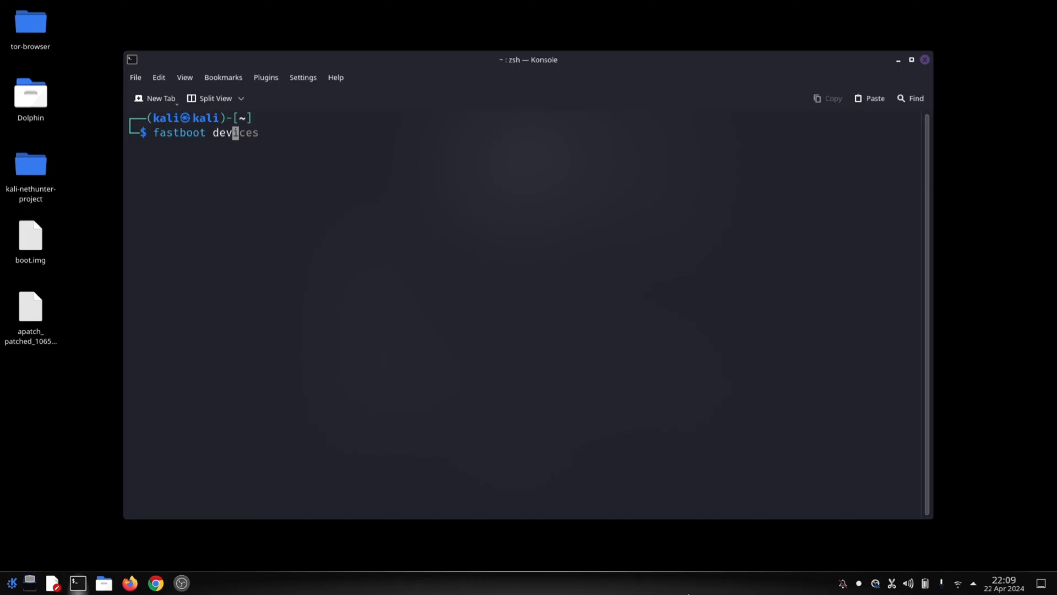
pyautogui.press('Return')
pyautogui.write('fast')
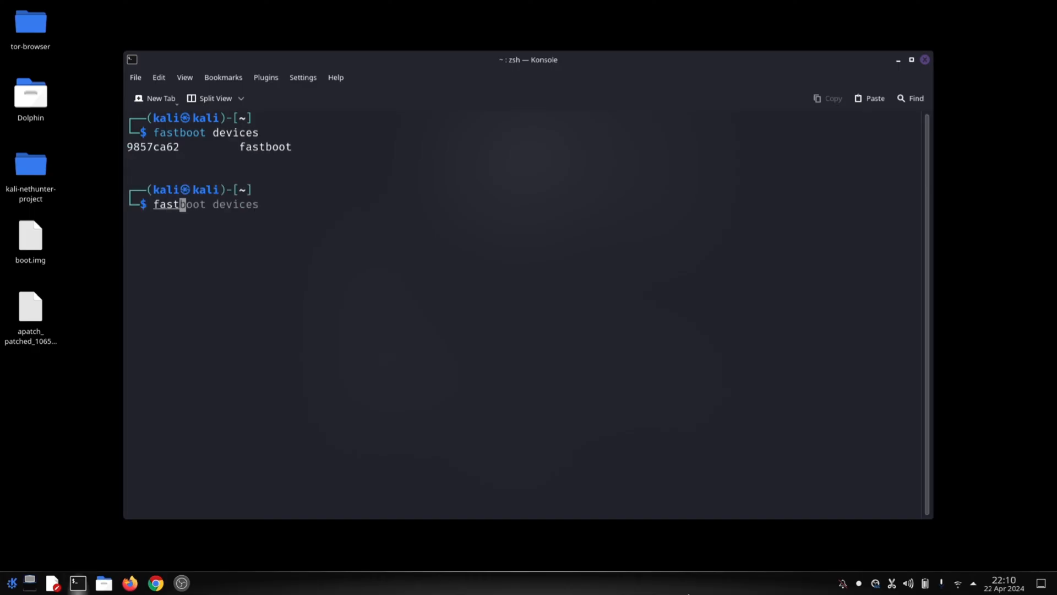
# Step: Compose a fastboot flash boot command with the patched image from the desktop
pyautogui.write('flashh boot')
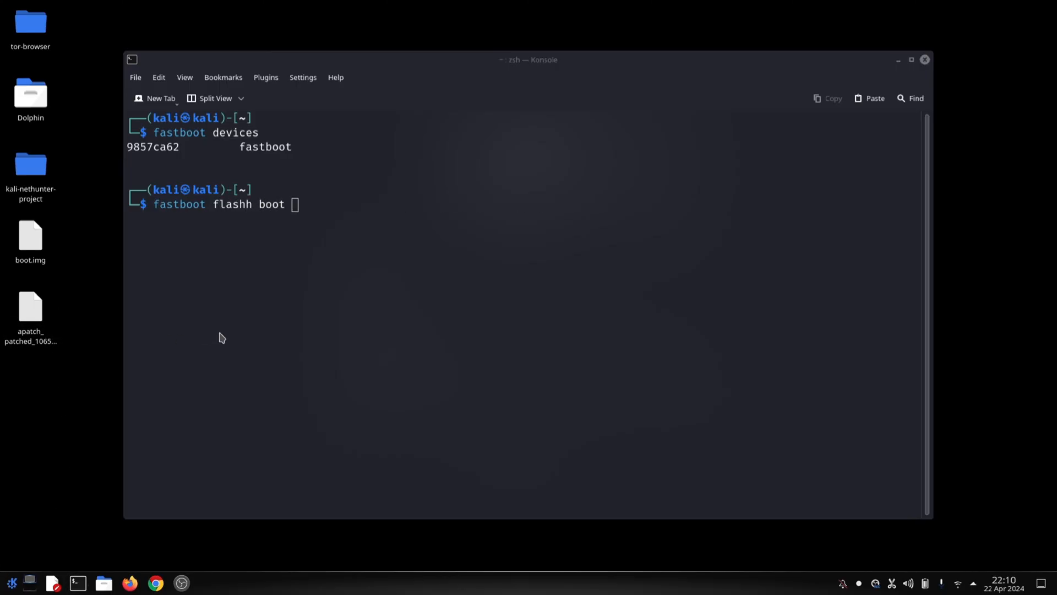
pyautogui.click(31, 311)
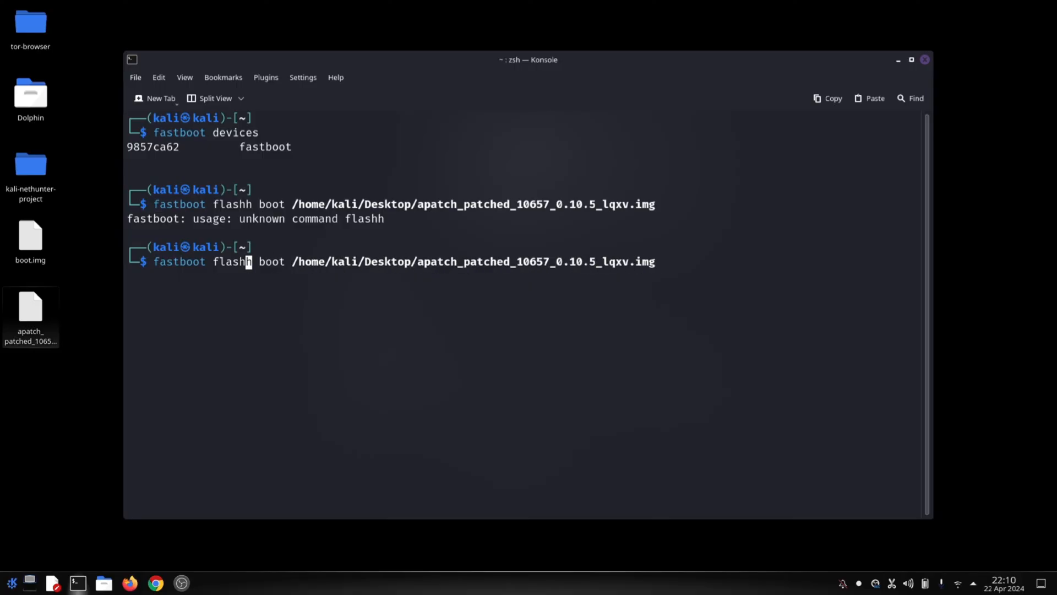
pyautogui.press('Return')
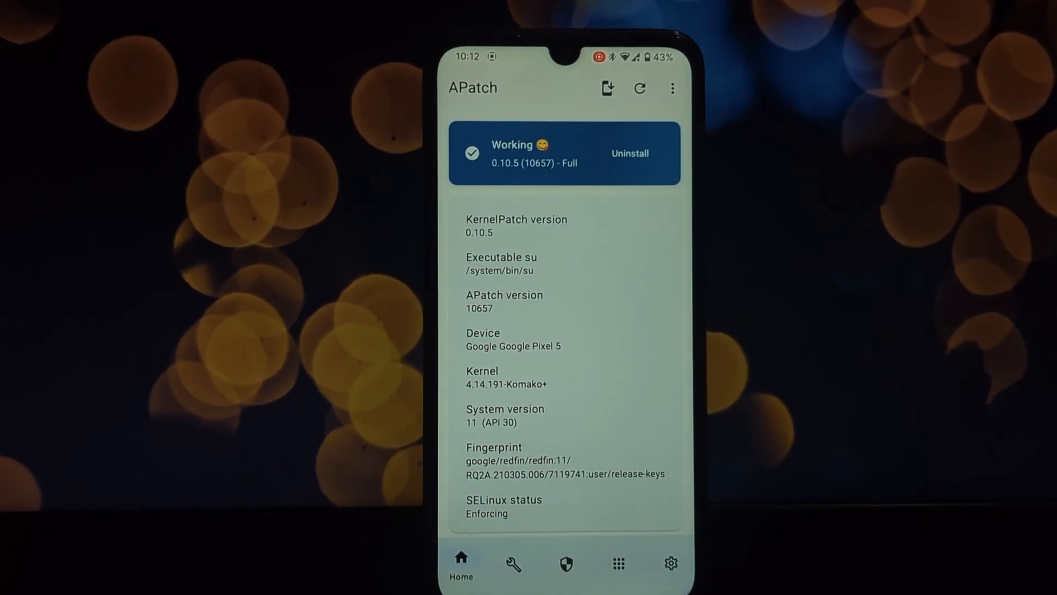
# Step: Review APatch's install options and home info, then switch to Google Play search
pyautogui.click(606, 88)
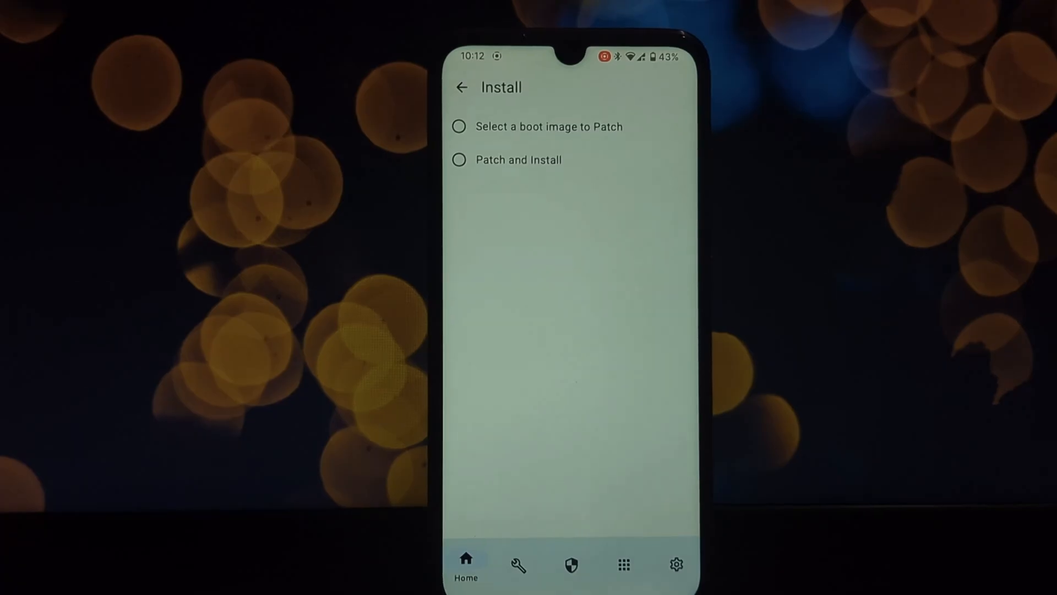
pyautogui.click(518, 160)
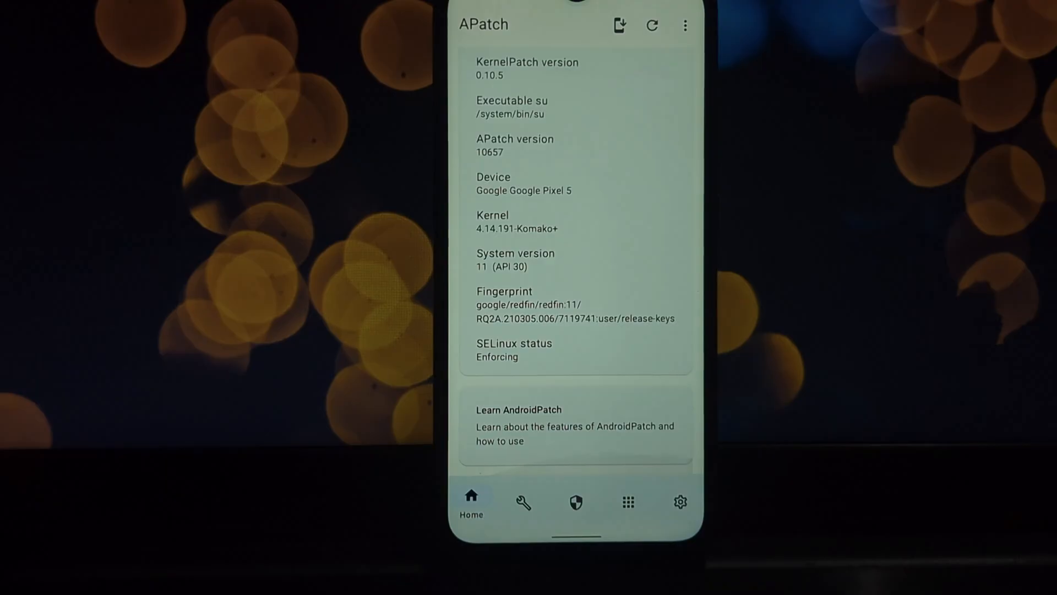
pyautogui.click(574, 502)
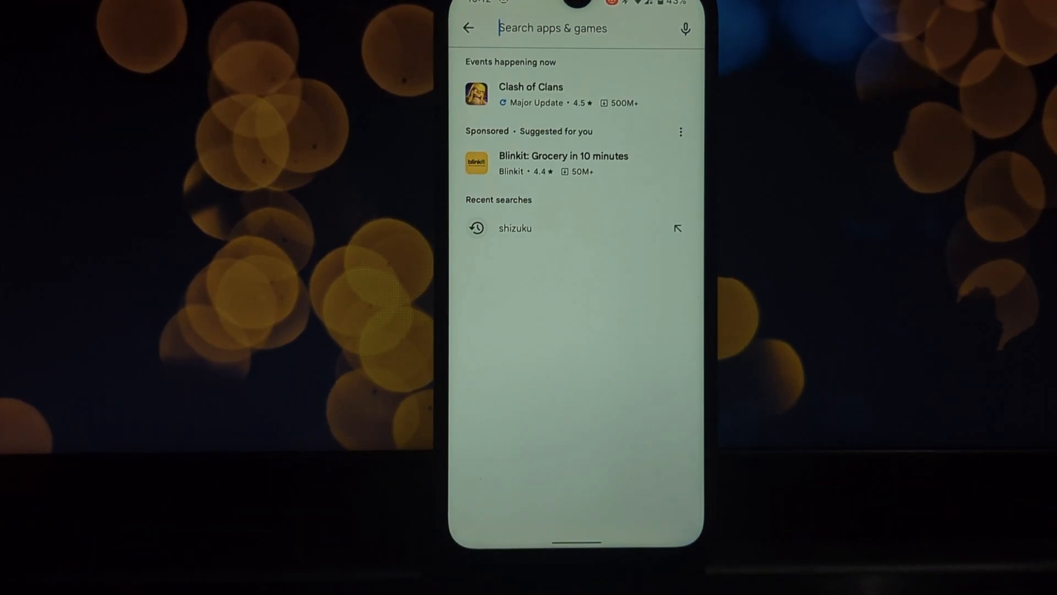
# Step: Search Play Store for 'root' and choose the root checker suggestion
pyautogui.write('root')
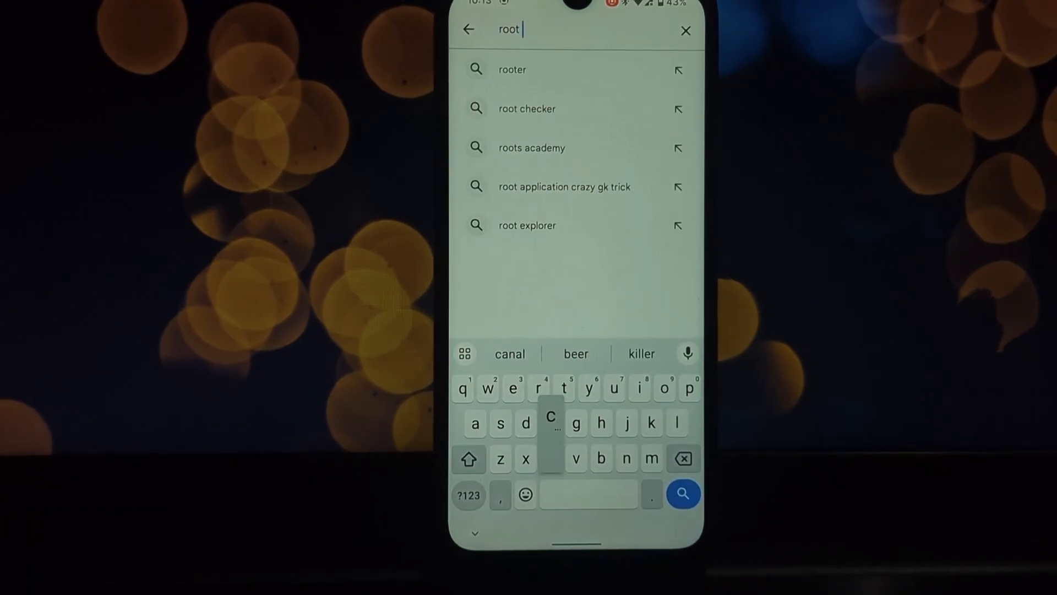
pyautogui.click(526, 109)
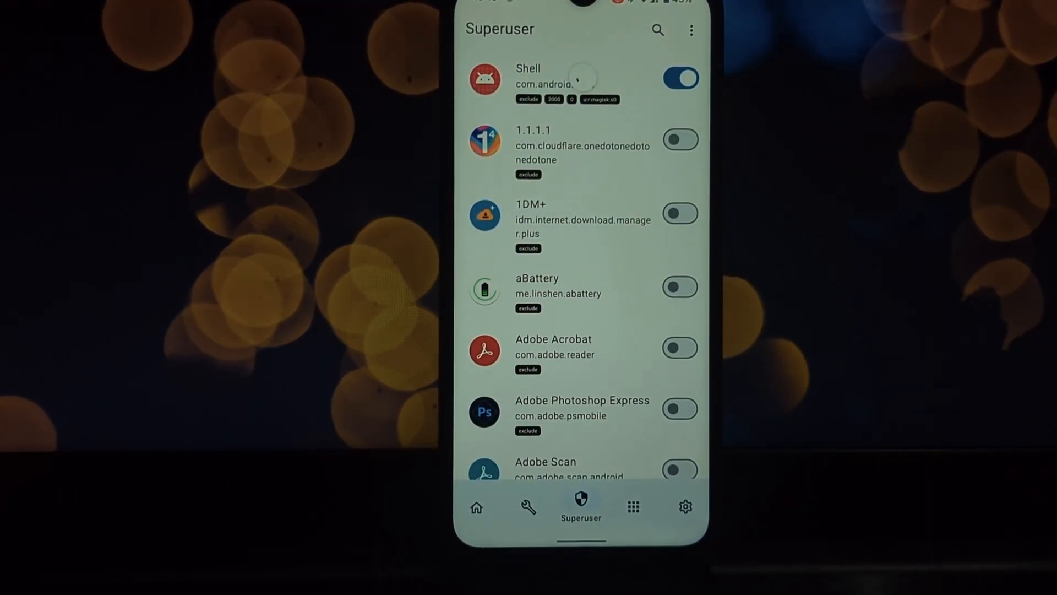
# Step: Filter the Superuser app list by 'root' to show Root Checker Basic
pyautogui.click(658, 30)
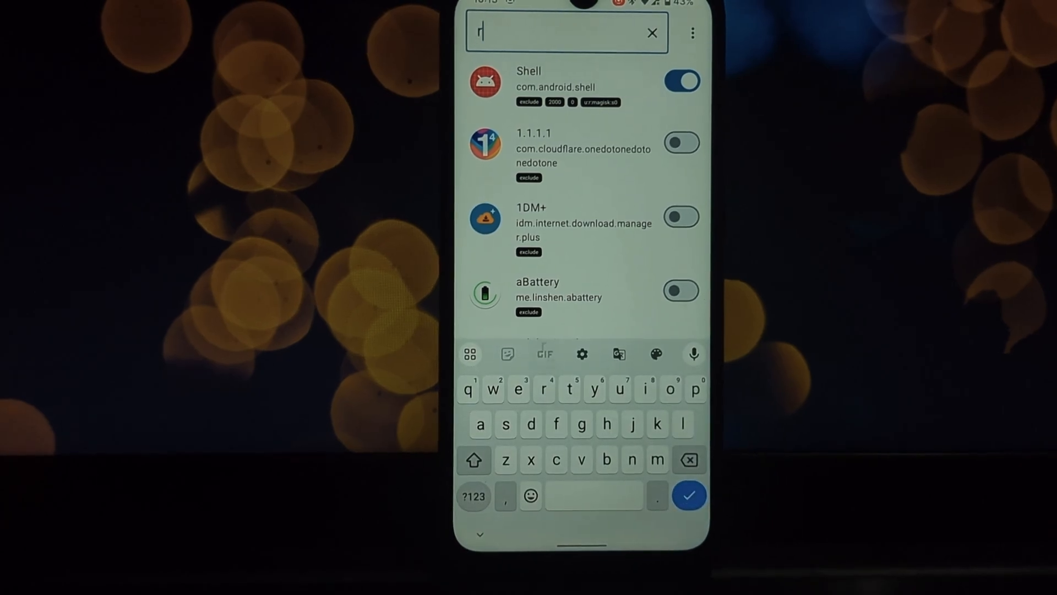
pyautogui.write('oot')
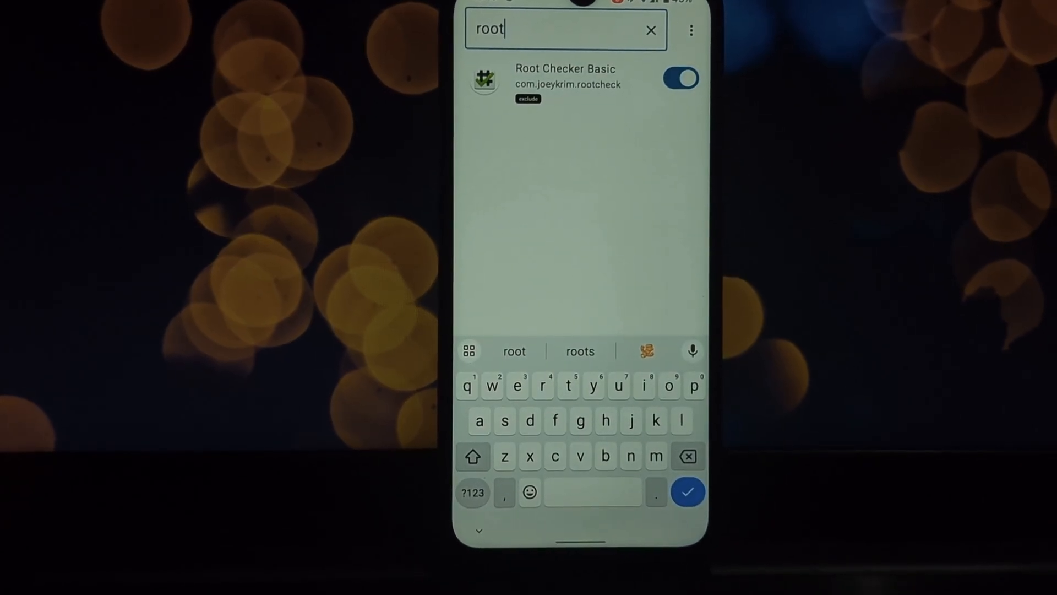